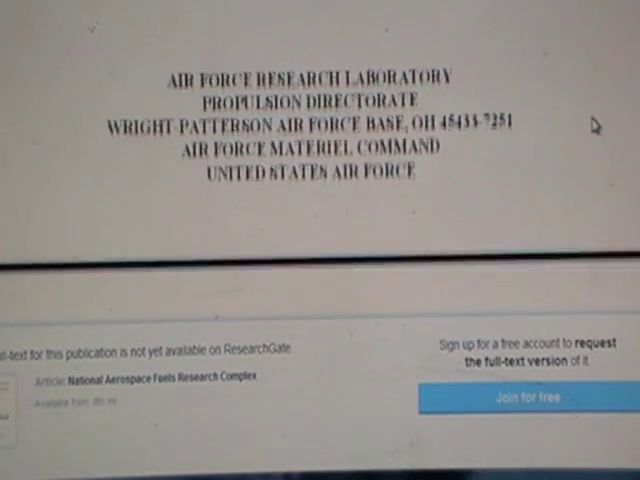
scroll("down", 3)
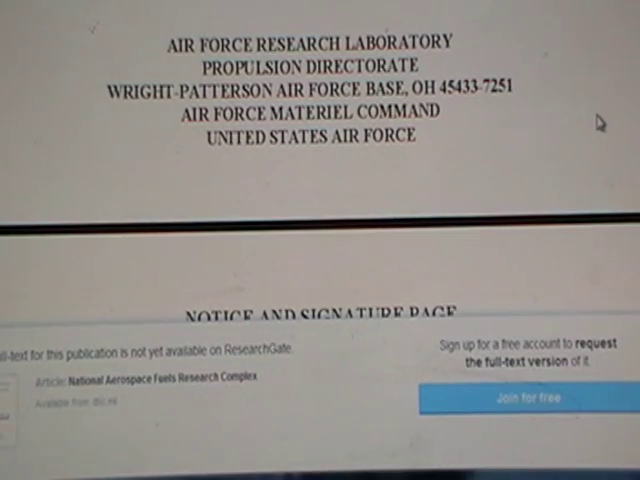
scroll("down", 3)
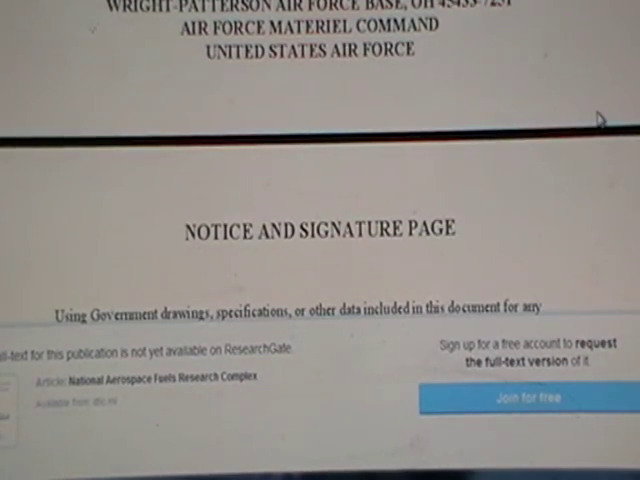
scroll("down", 3)
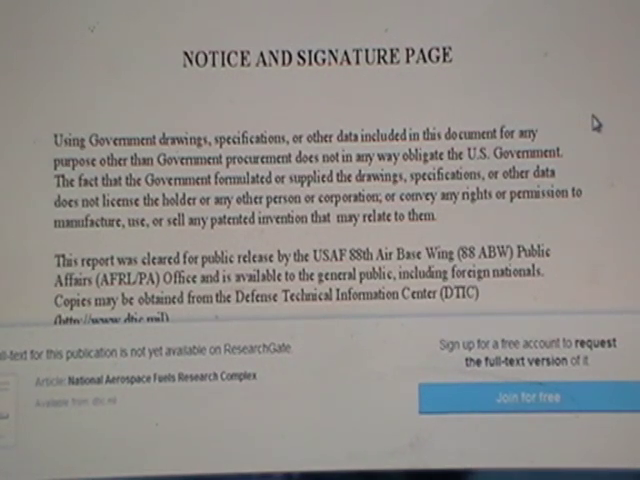
scroll("down", 3)
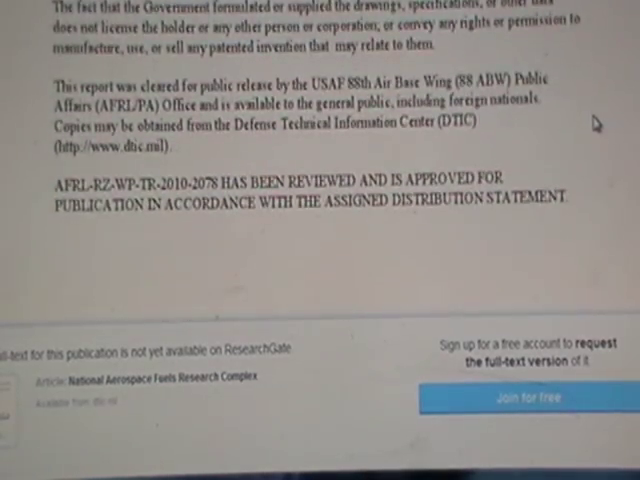
scroll("down", 3)
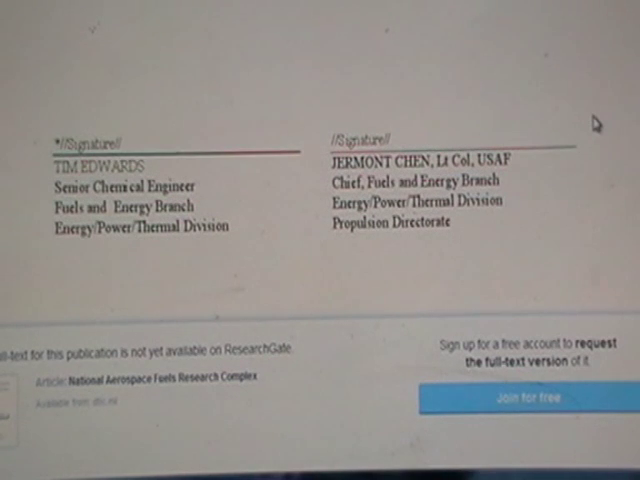
scroll("up", 3)
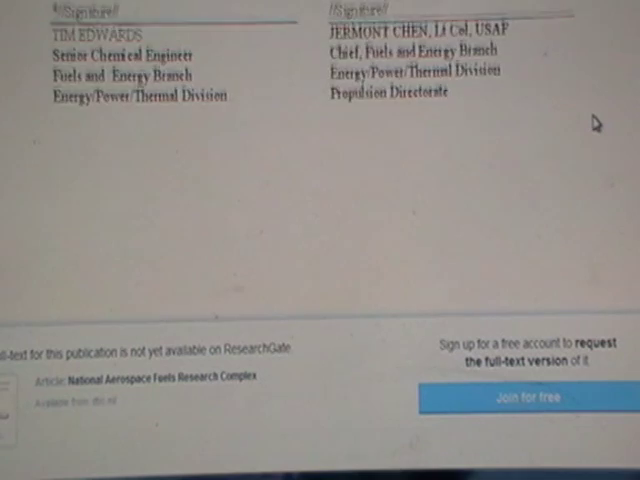
scroll("down", 3)
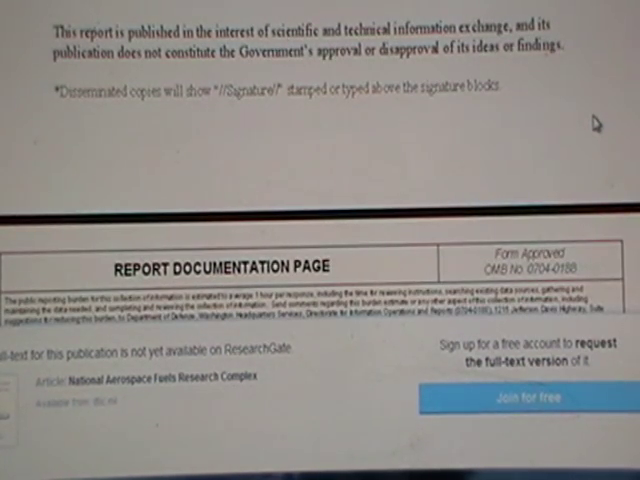
scroll("down", 3)
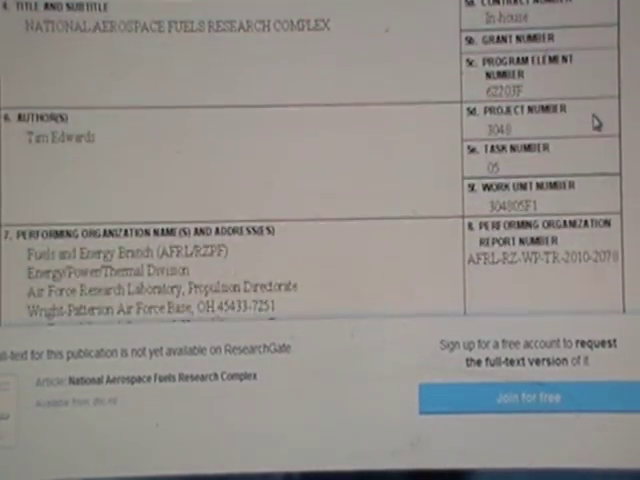
scroll("down", 3)
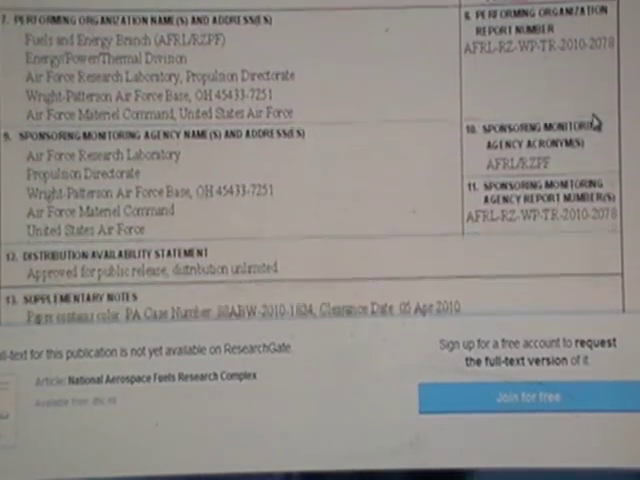
scroll("down", 3)
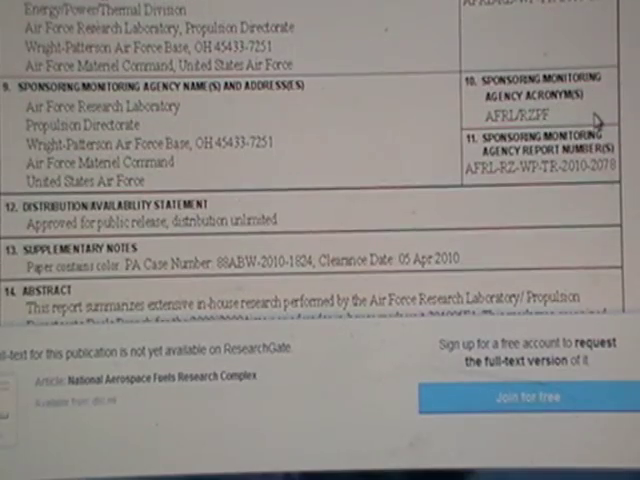
scroll("up", 3)
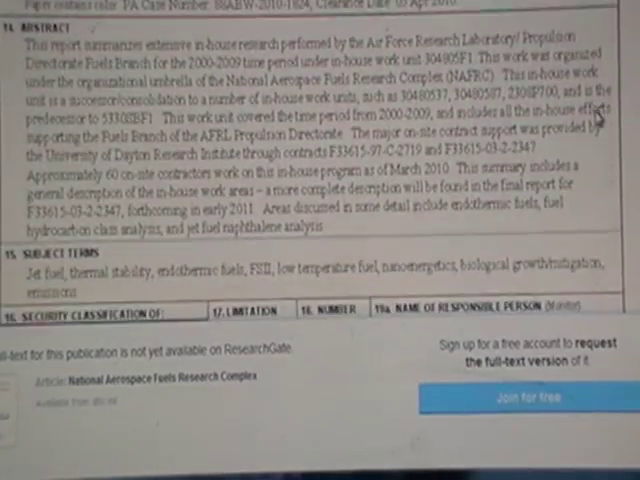
scroll("down", 3)
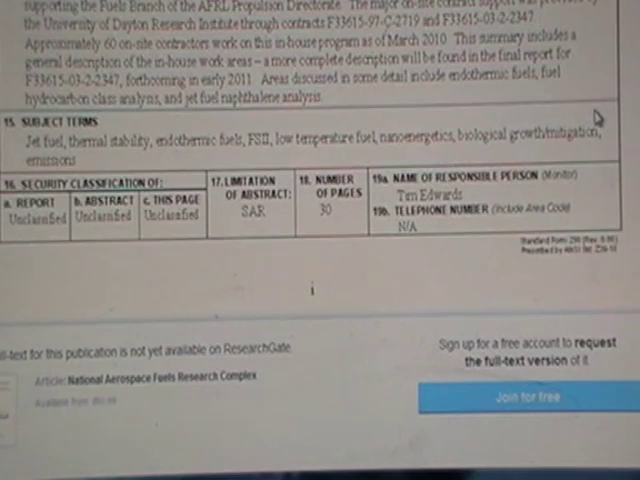
scroll("up", 3)
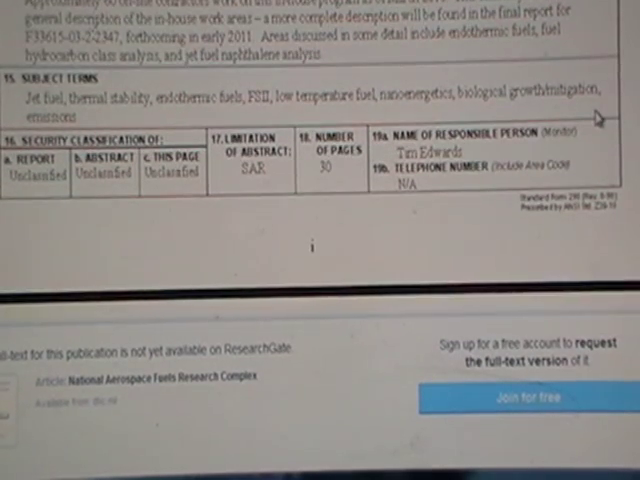
scroll("down", 3)
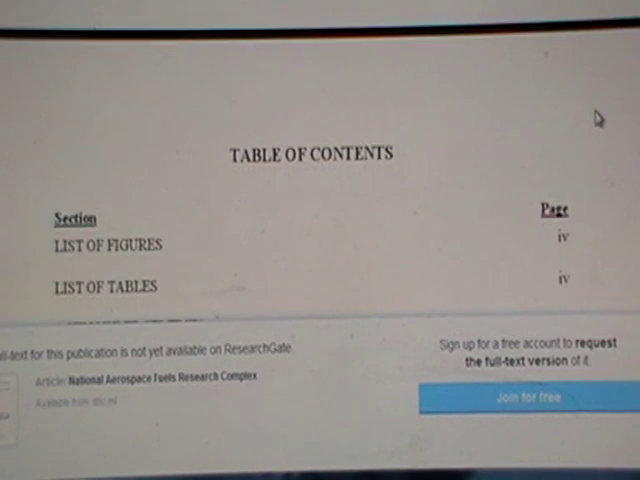
scroll("down", 3)
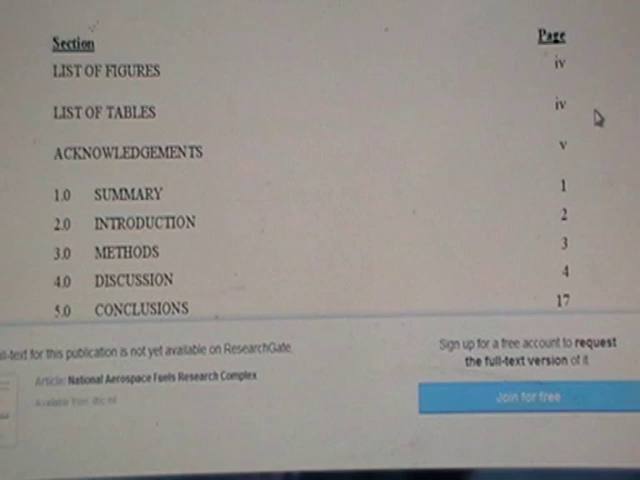
scroll("down", 3)
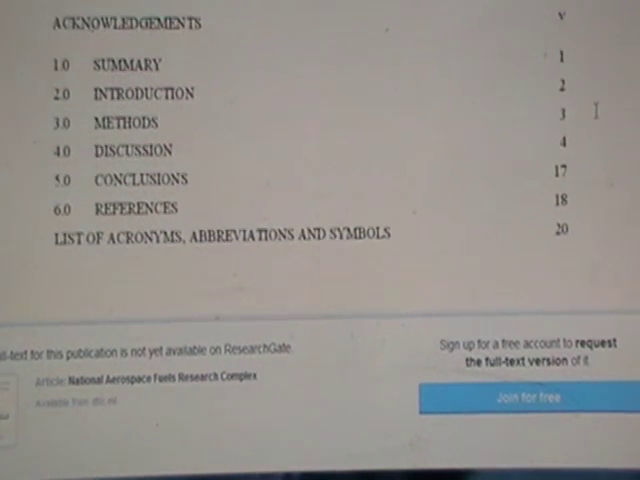
mouse_move(600, 145)
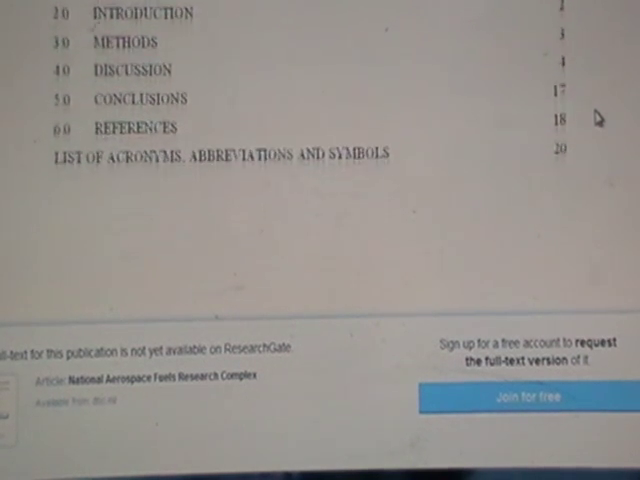
scroll("down", 3)
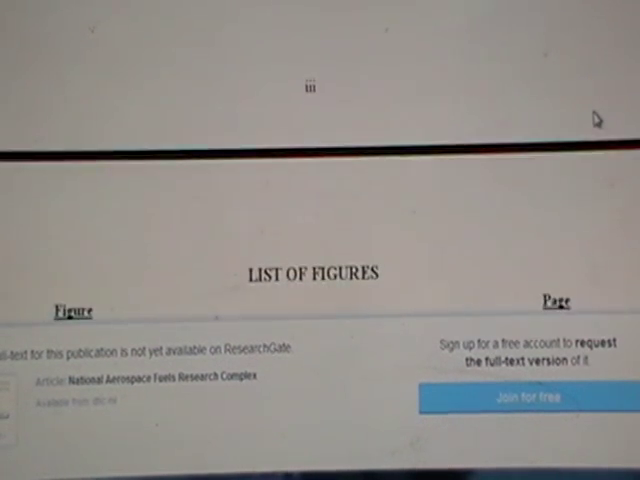
scroll("down", 3)
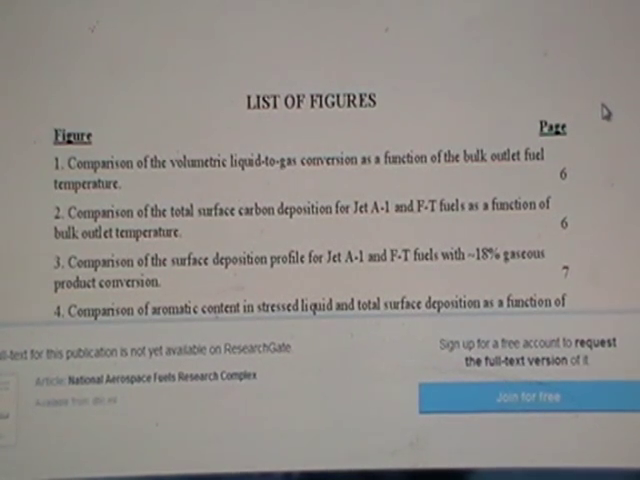
scroll("down", 3)
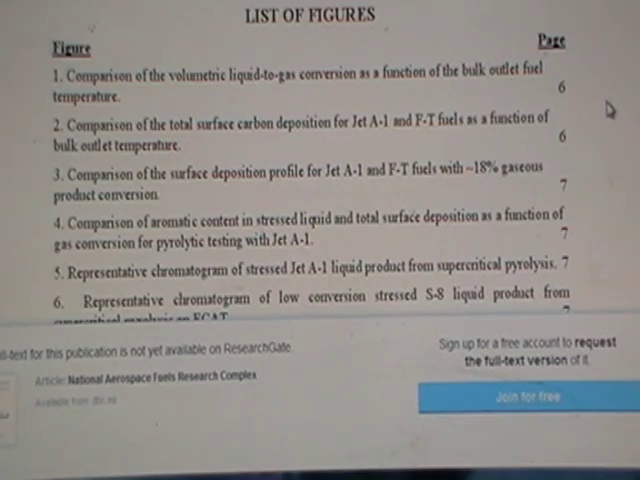
scroll("down", 3)
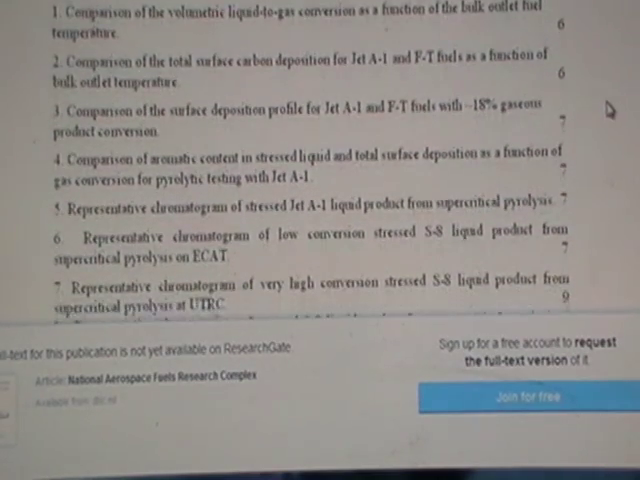
scroll("down", 3)
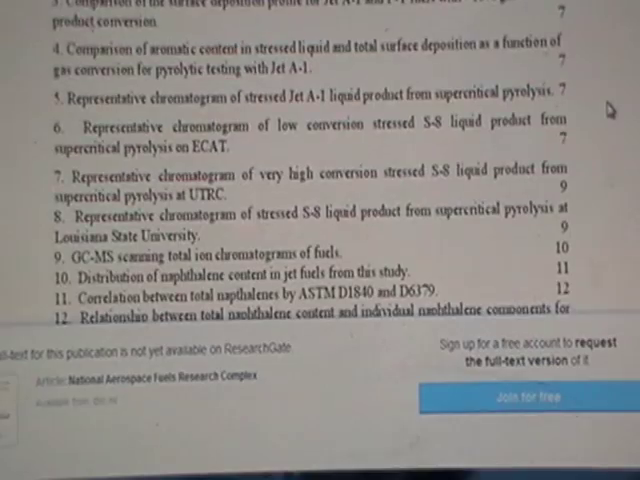
scroll("down", 3)
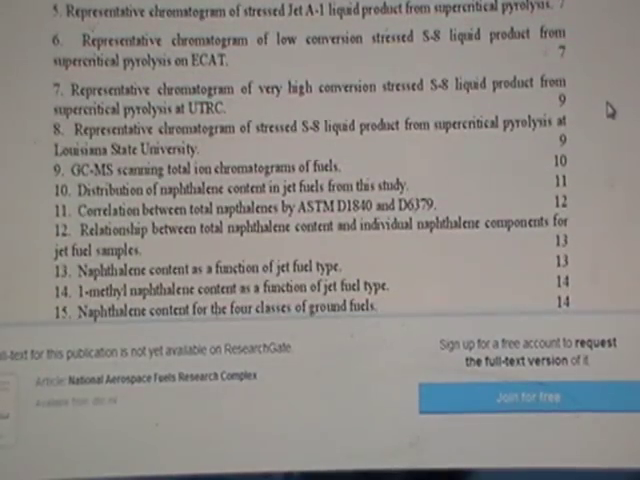
scroll("down", 3)
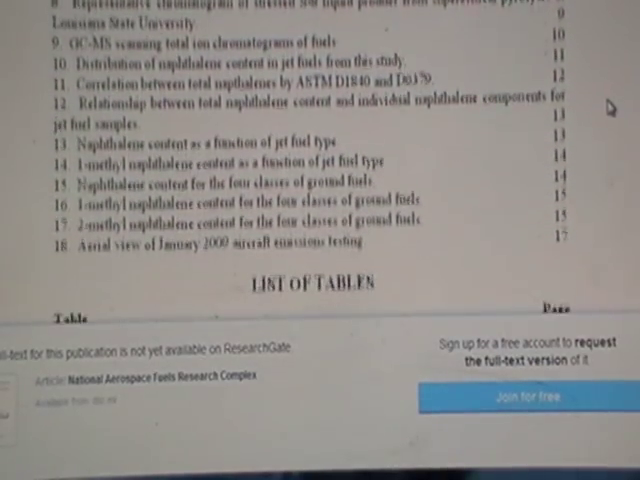
scroll("down", 3)
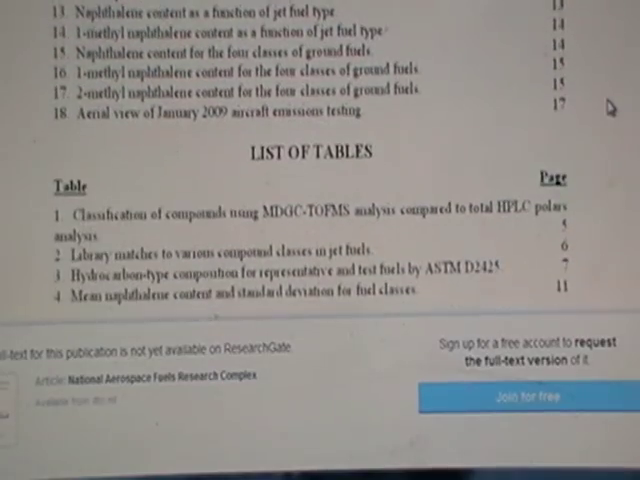
scroll("down", 3)
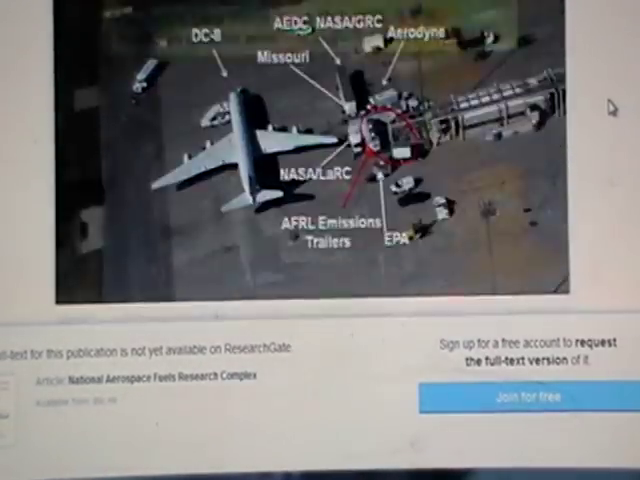
scroll("up", 3)
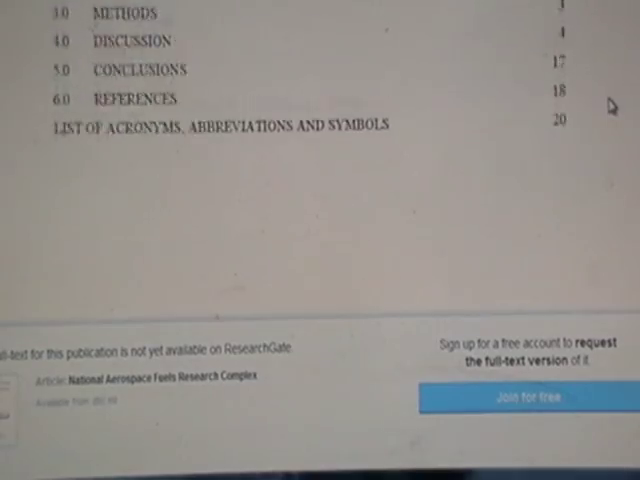
scroll("up", 3)
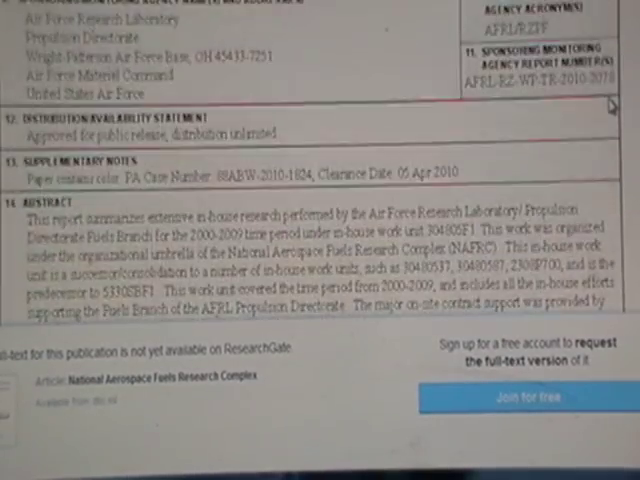
scroll("up", 3)
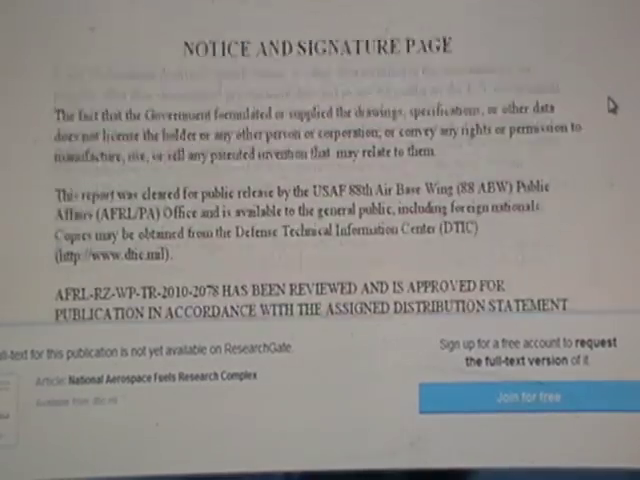
scroll("up", 3)
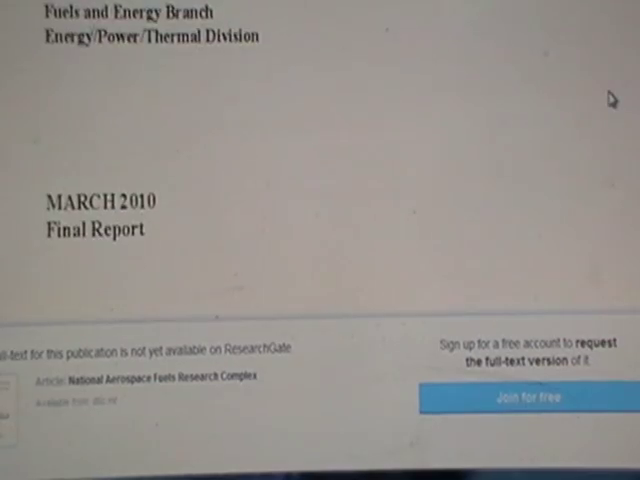
scroll("down", 3)
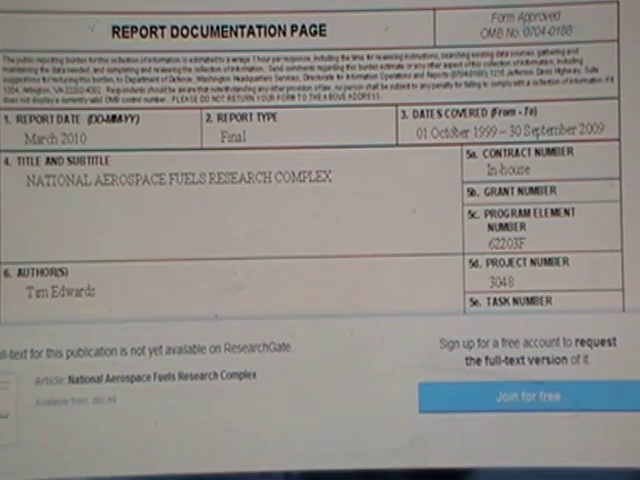
scroll("up", 3)
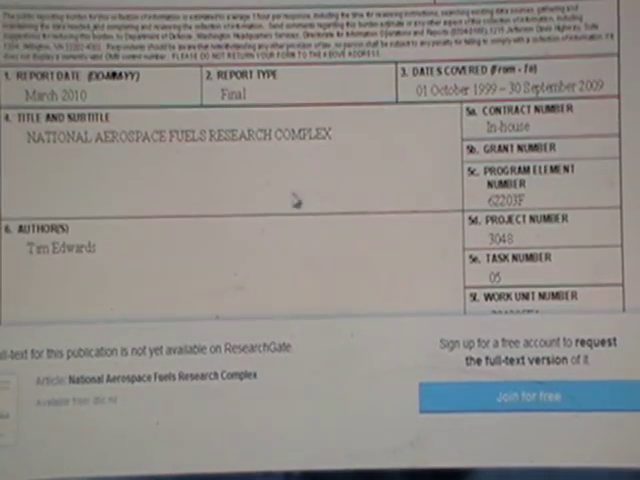
scroll("down", 3)
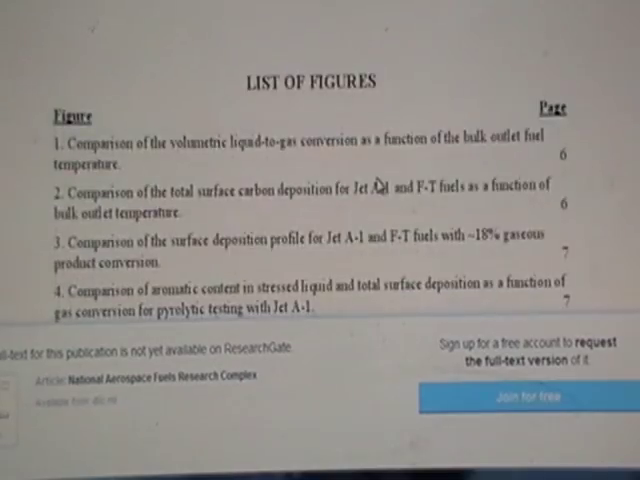
scroll("down", 3)
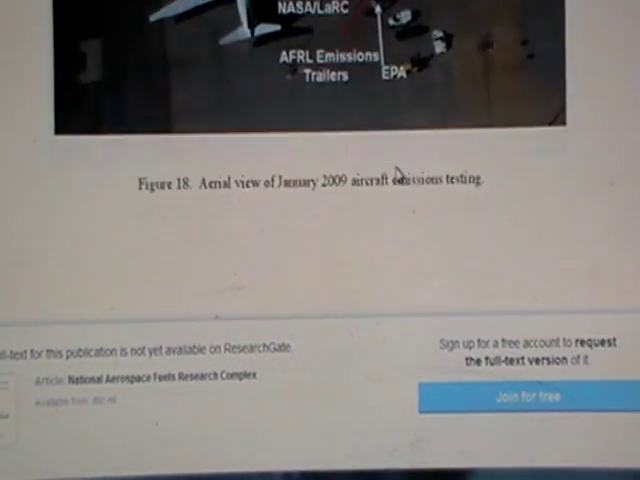
scroll("down", 3)
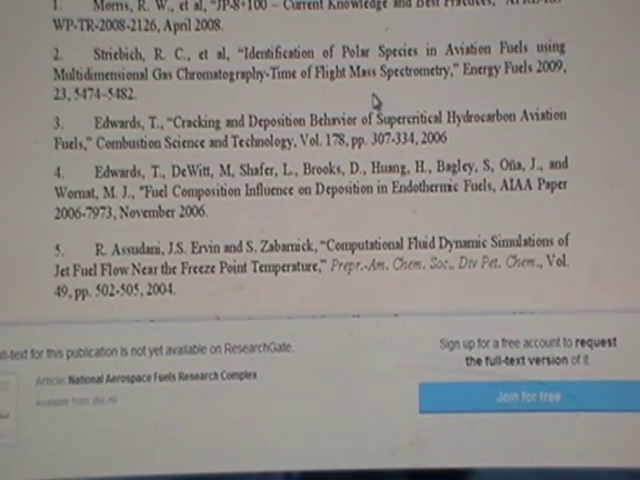
scroll("down", 3)
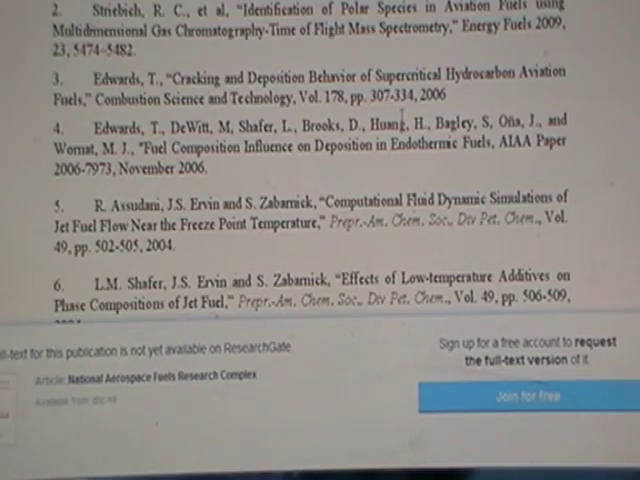
scroll("down", 3)
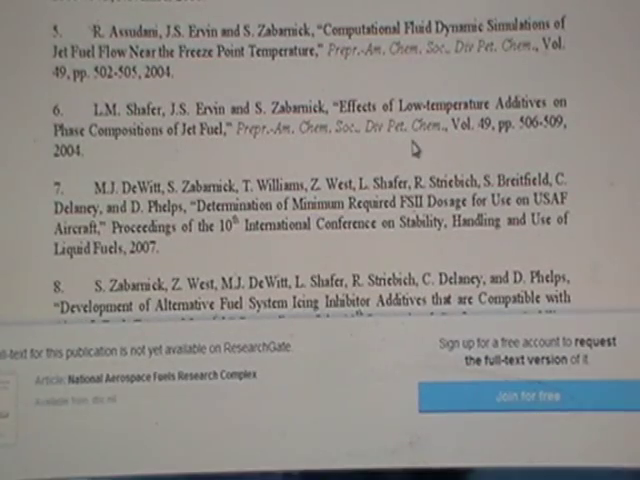
scroll("down", 3)
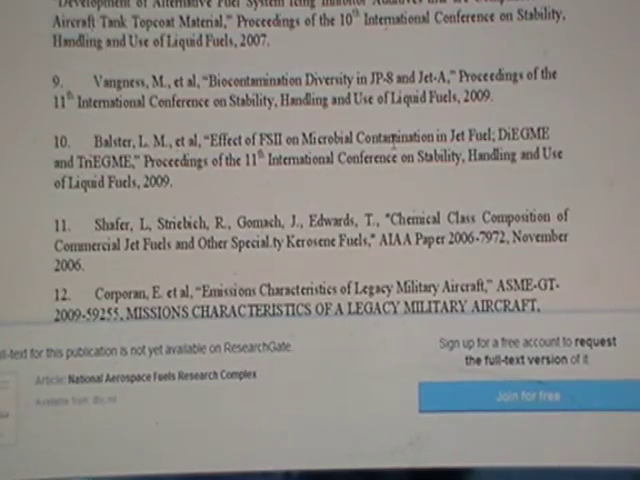
scroll("down", 3)
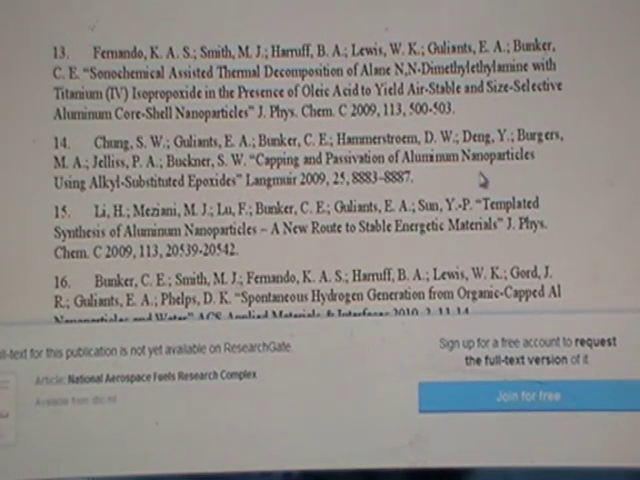
scroll("down", 3)
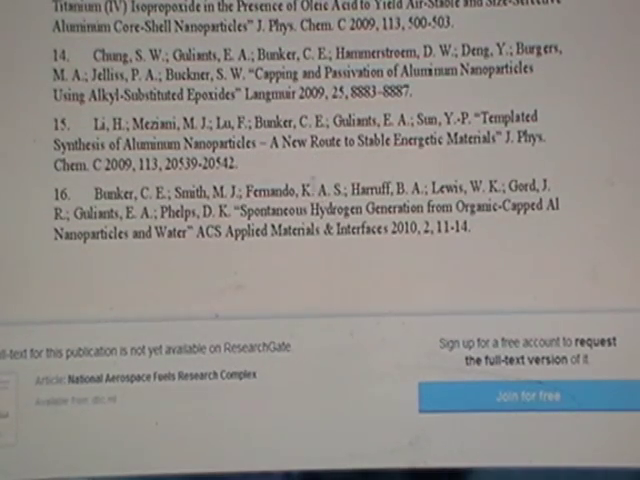
mouse_move(275, 110)
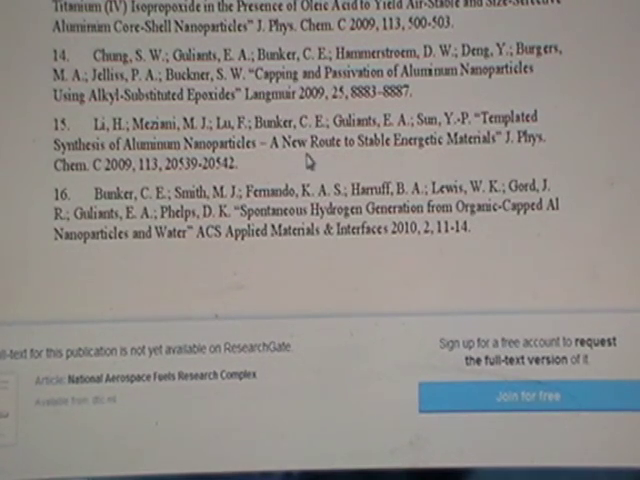
scroll("up", 3)
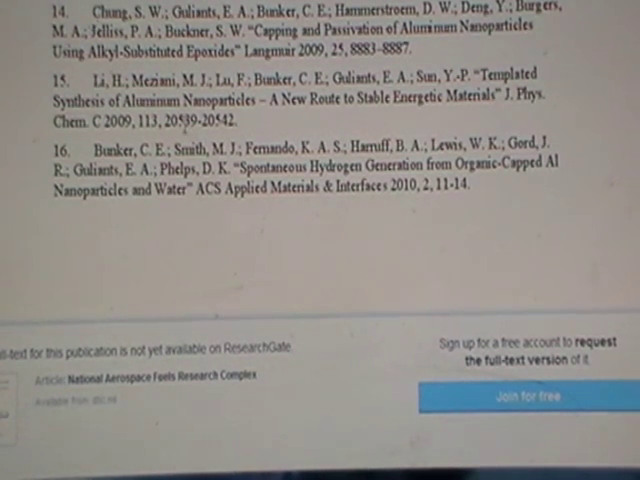
mouse_move(400, 155)
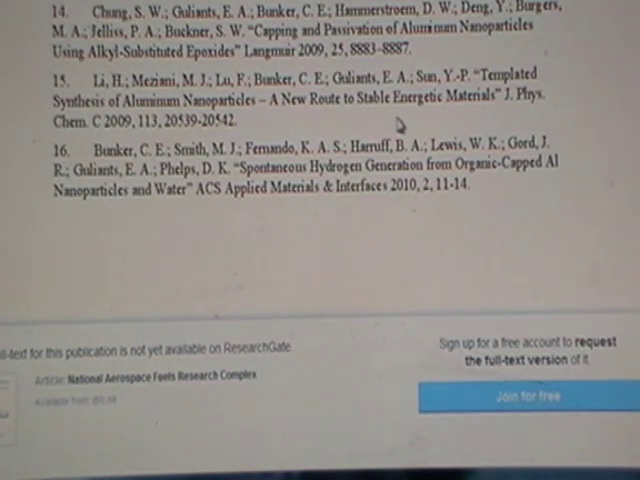
scroll("up", 3)
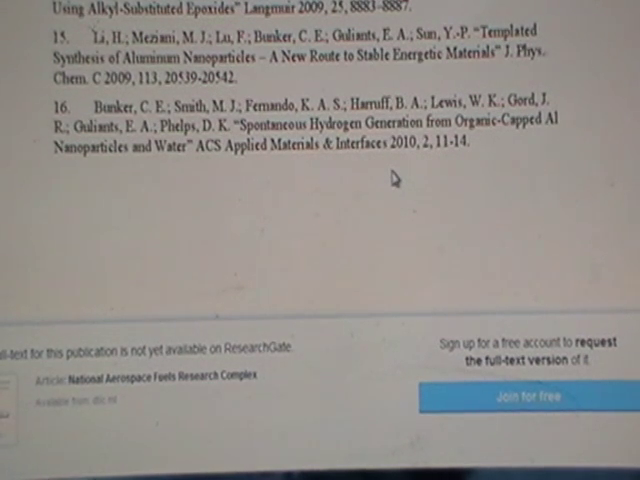
mouse_move(395, 178)
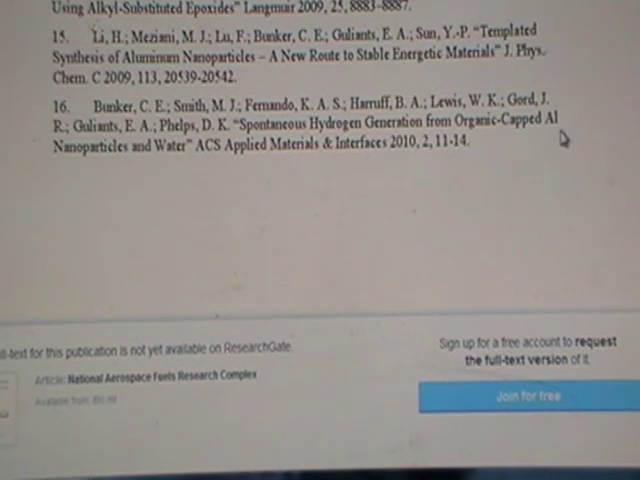
mouse_move(305, 199)
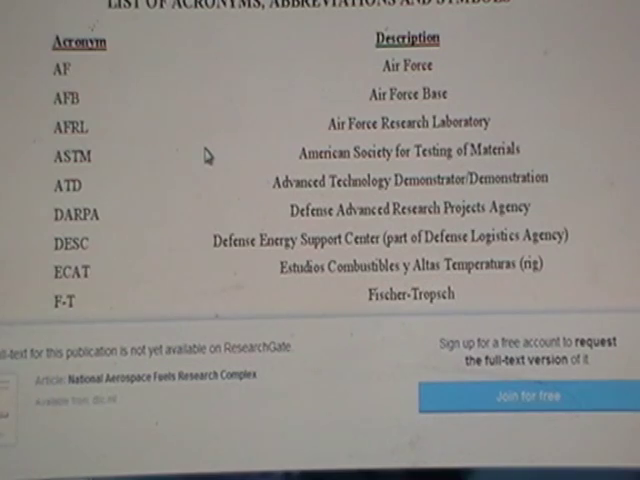
scroll("down", 3)
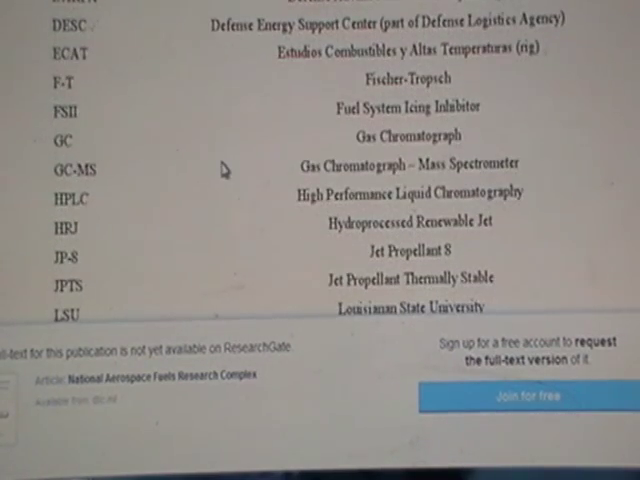
scroll("down", 3)
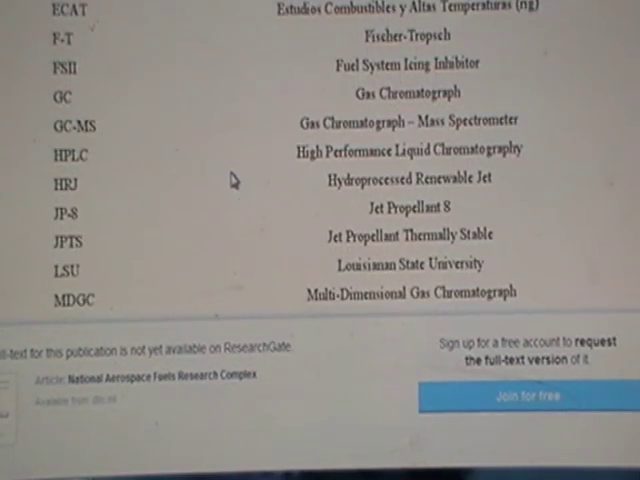
scroll("down", 3)
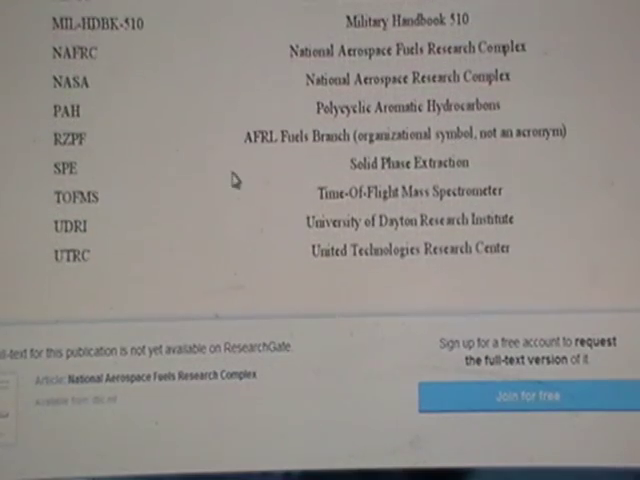
scroll("down", 3)
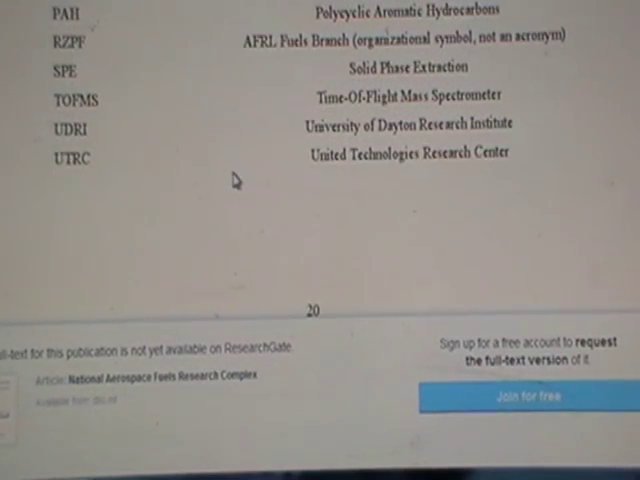
scroll("up", 3)
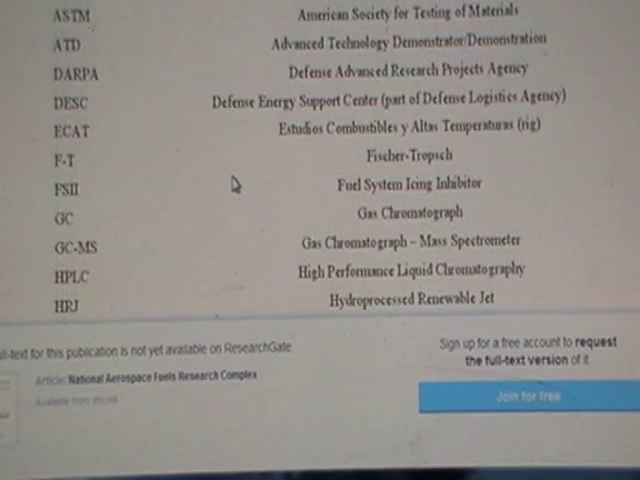
scroll("down", 3)
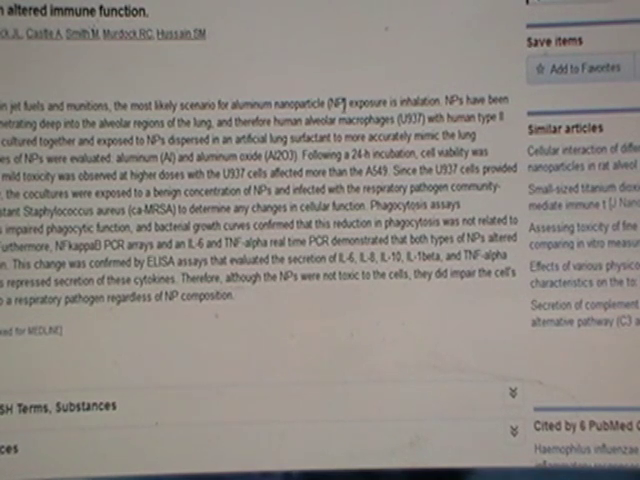
mouse_move(332, 95)
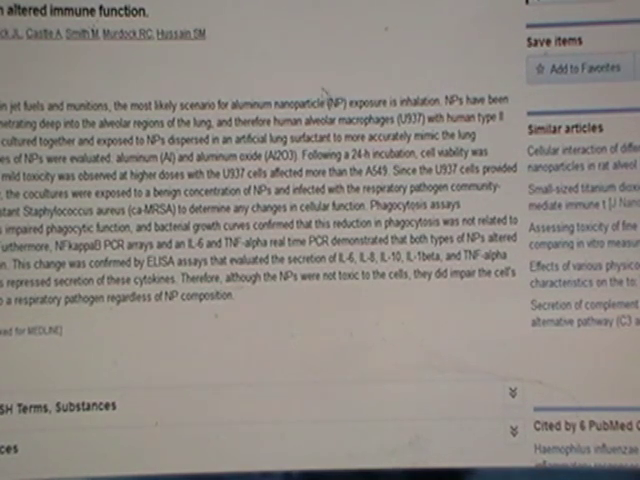
mouse_move(317, 41)
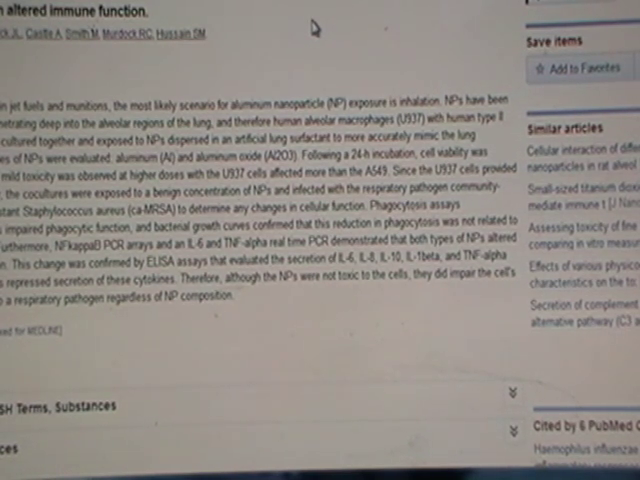
mouse_move(312, 28)
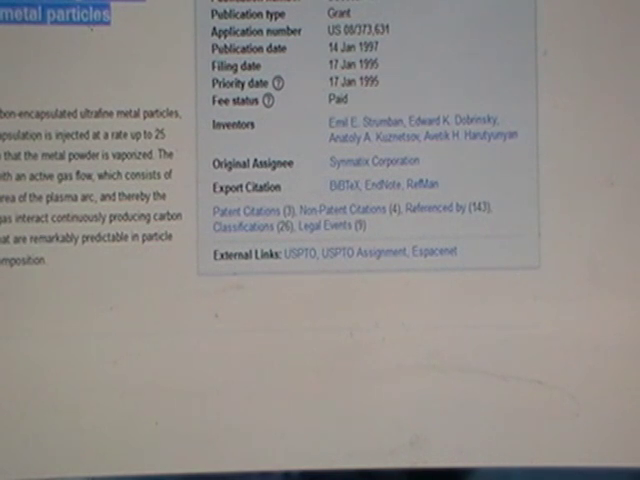
scroll("down", 3)
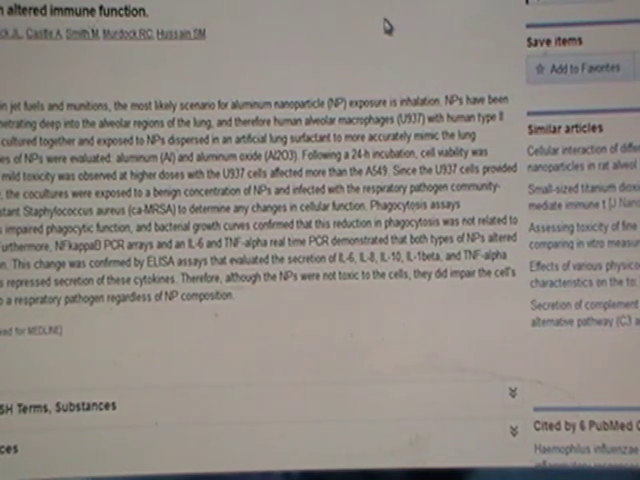
mouse_move(378, 16)
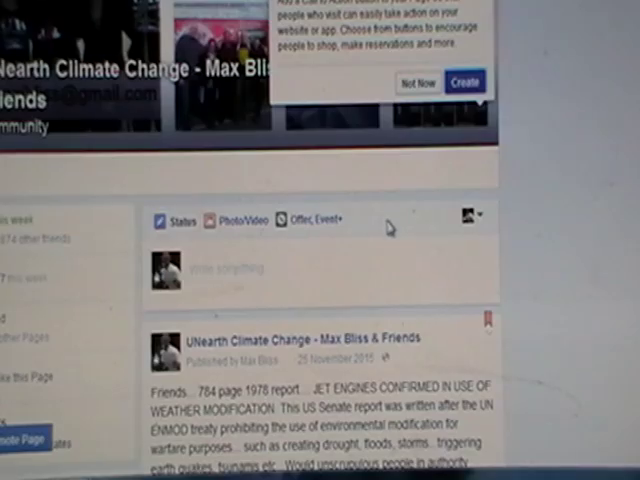
scroll("down", 3)
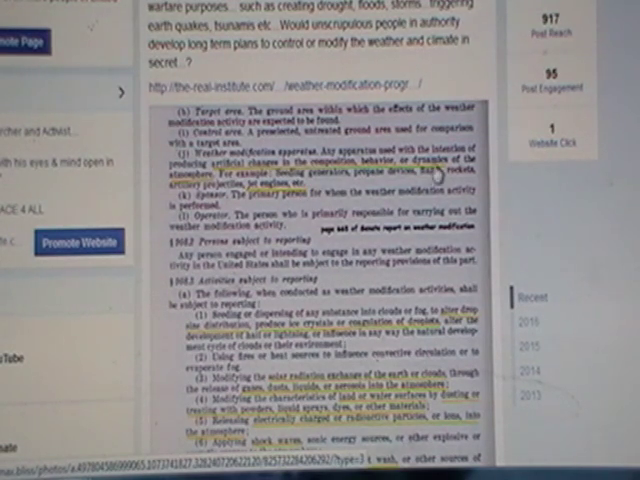